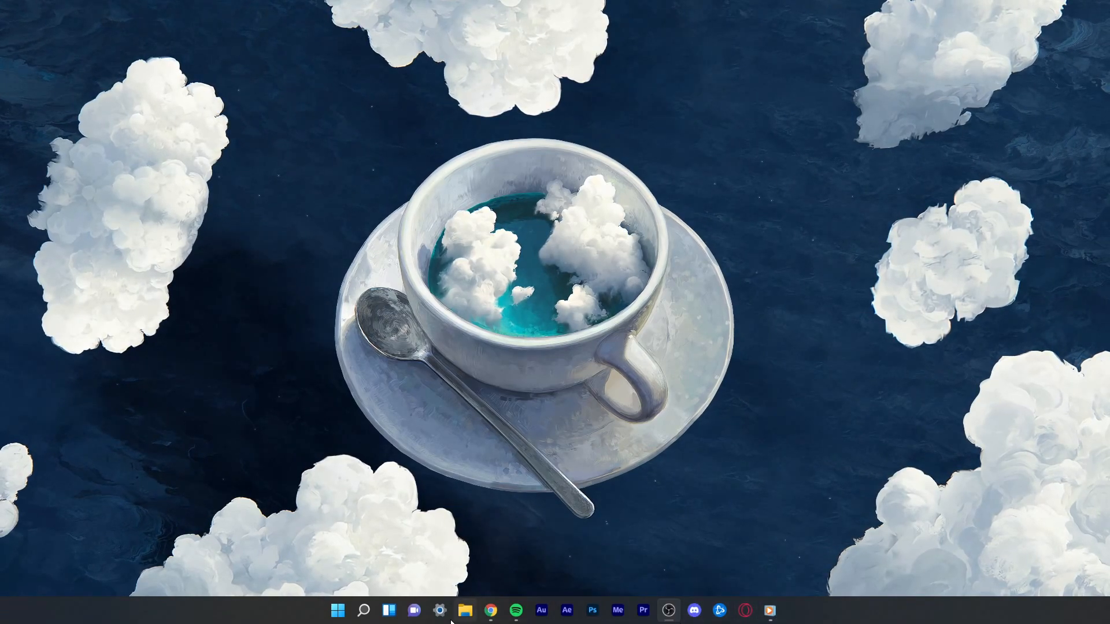
# Search the Start menu for cmd to launch Command Prompt
pyautogui.click(338, 611)
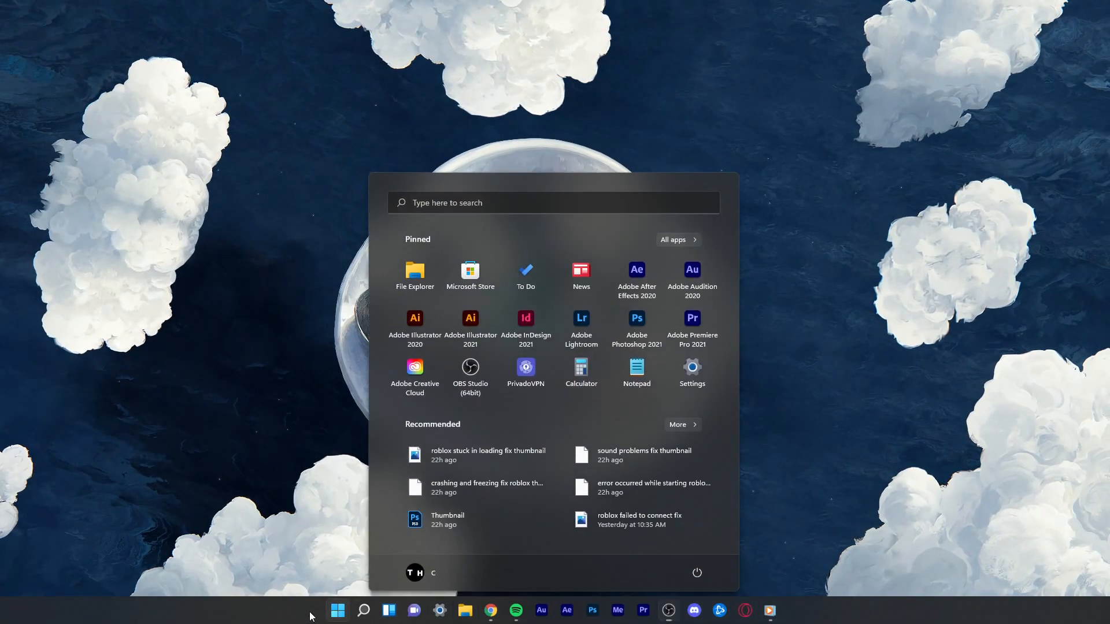
pyautogui.write('cmd')
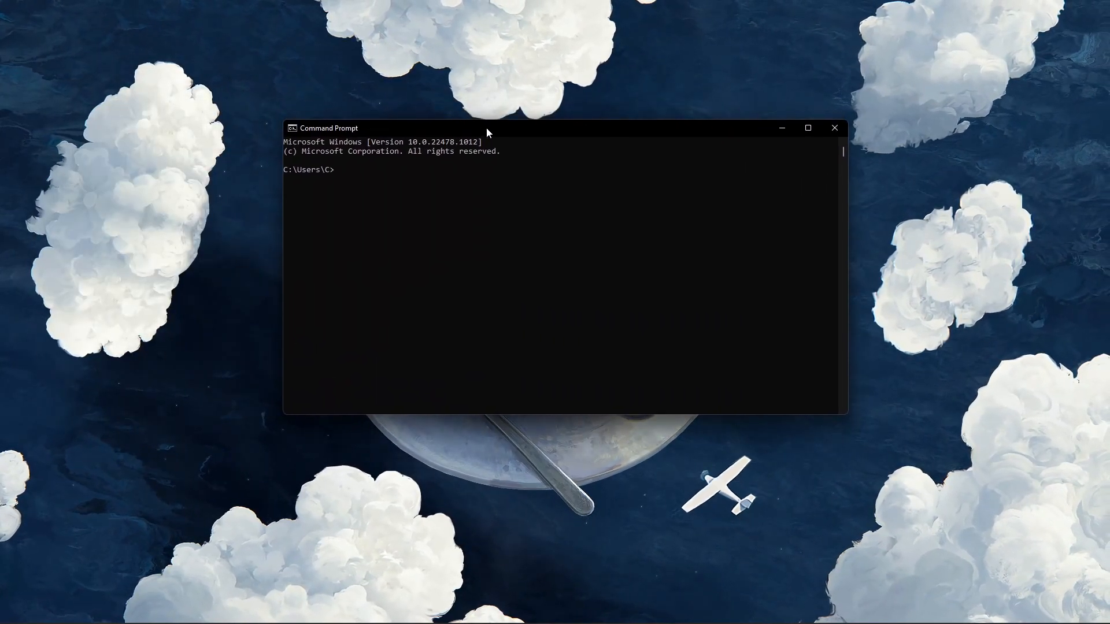
# Run ipconfig /flushdns in Command Prompt to clear the DNS cache
pyautogui.write('ipconfig /')
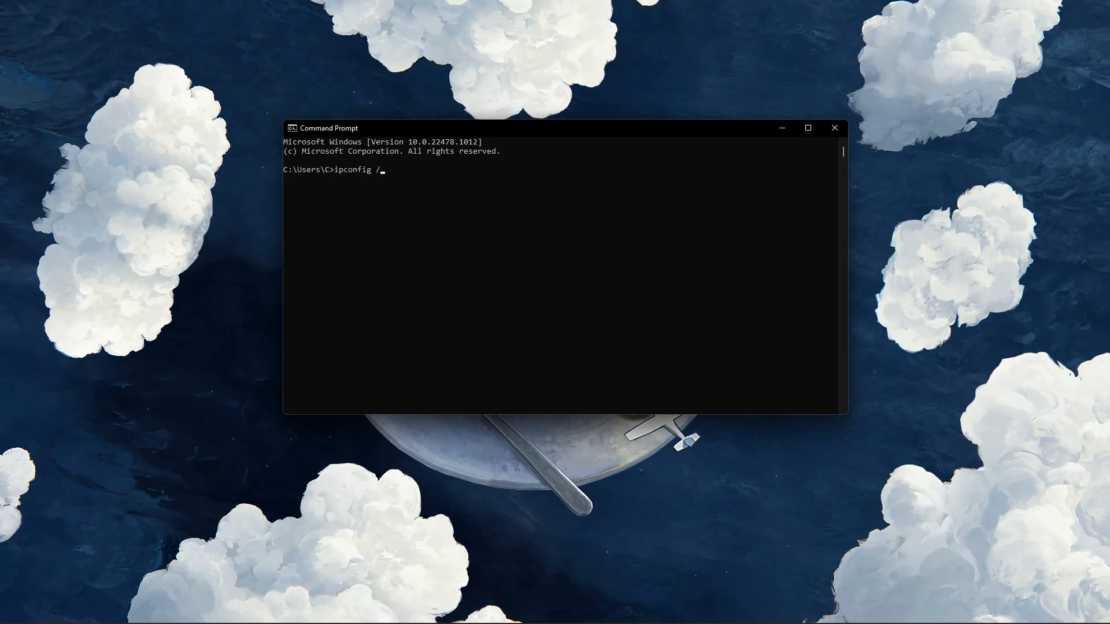
pyautogui.write('flus')
pyautogui.write('update')
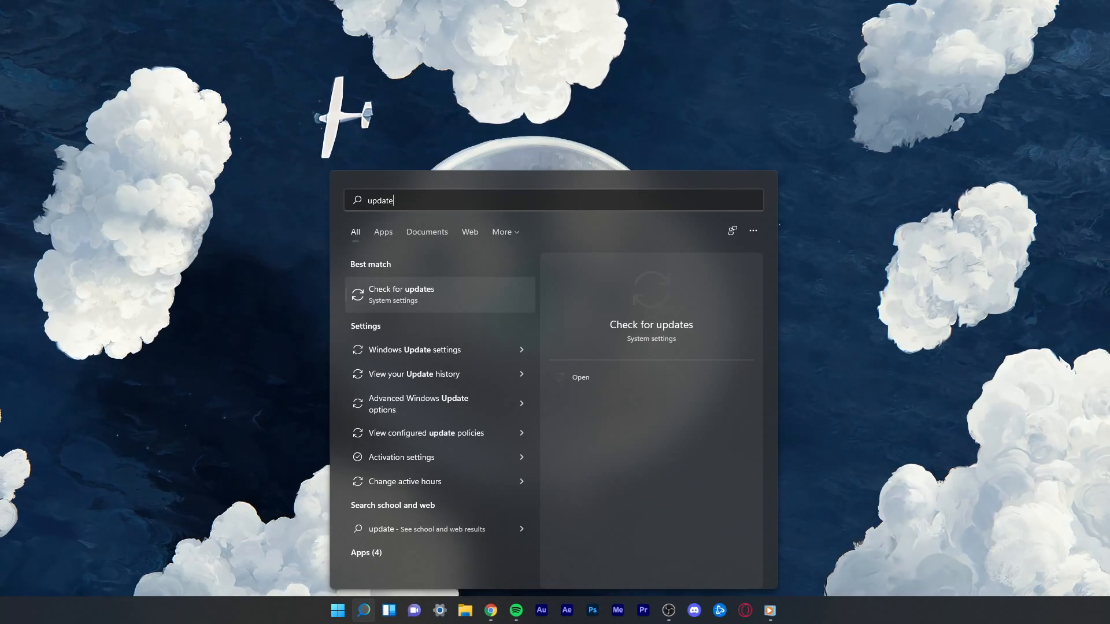
# Open Check for updates from the Start search results for 'update'
pyautogui.click(400, 294)
pyautogui.write('network status')
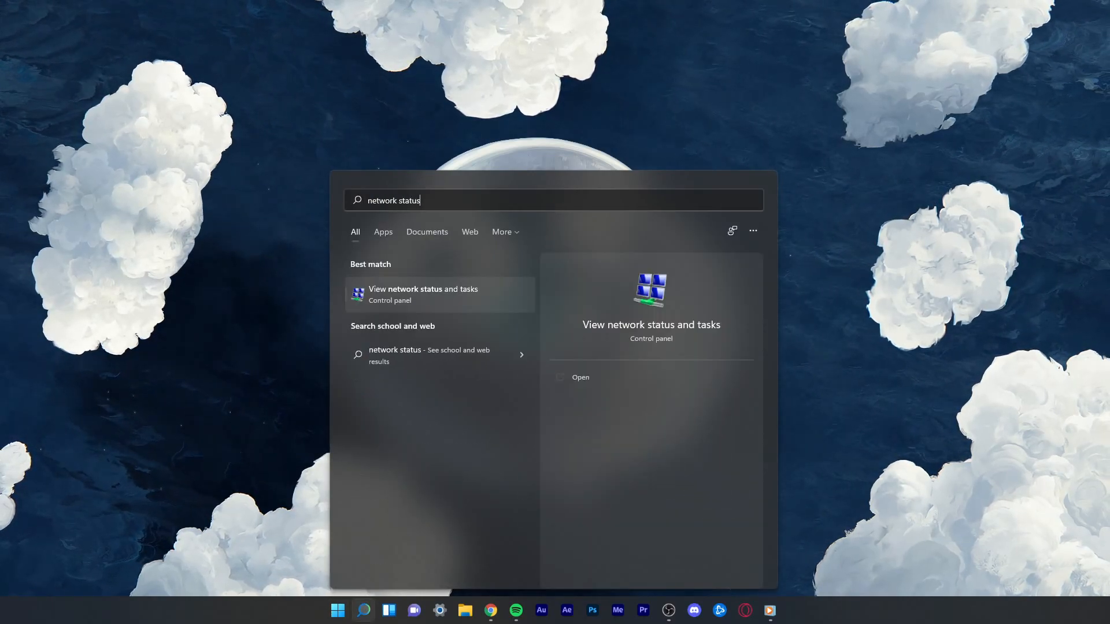
# Open View network status and tasks, then the active Wi-Fi connection's status
pyautogui.click(422, 293)
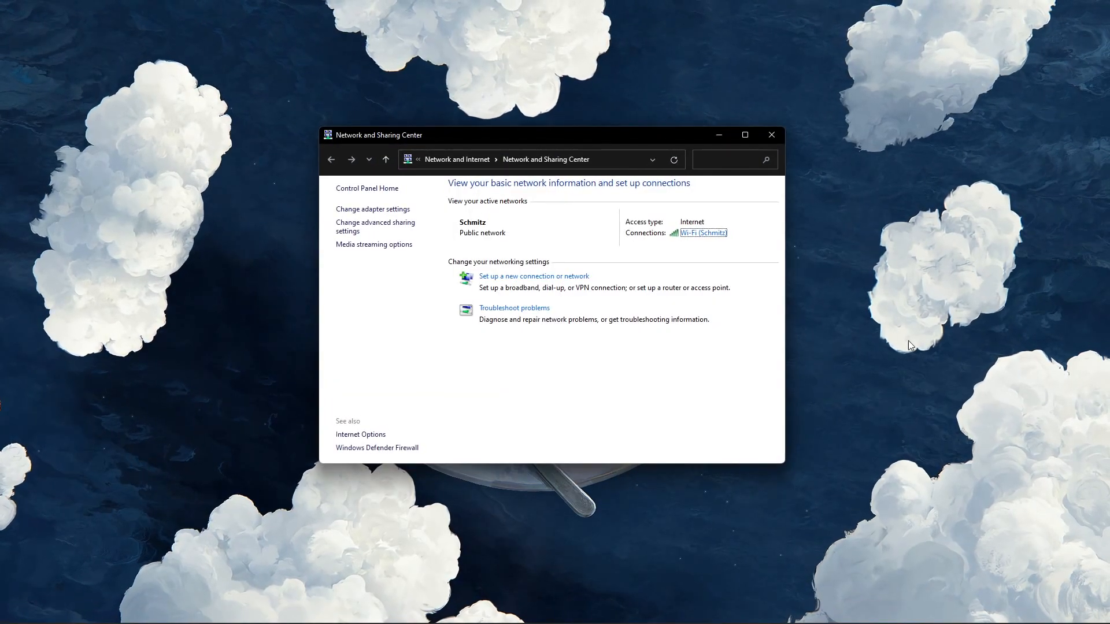
pyautogui.moveTo(710, 244)
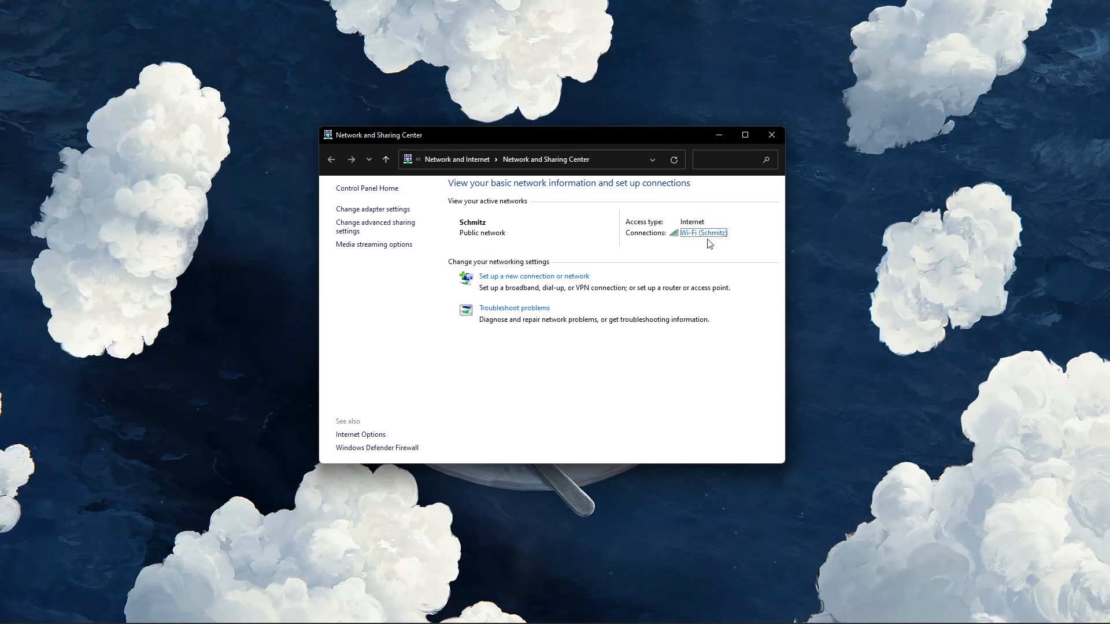
pyautogui.click(704, 232)
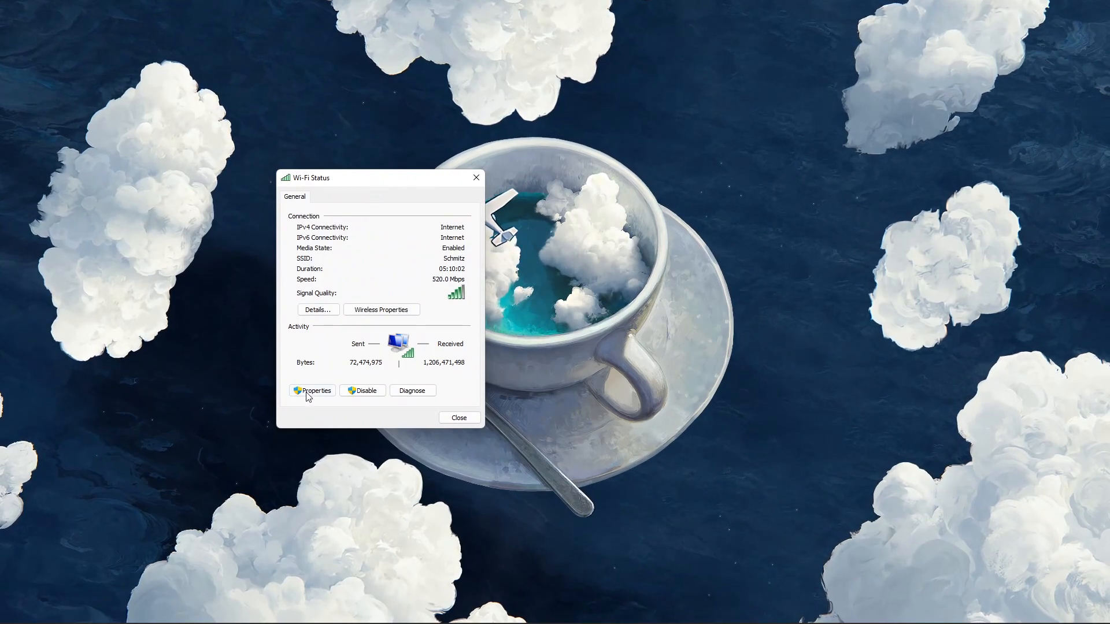
# Open the Wi-Fi adapter's Properties and its Internet Protocol Version 4 settings
pyautogui.click(311, 390)
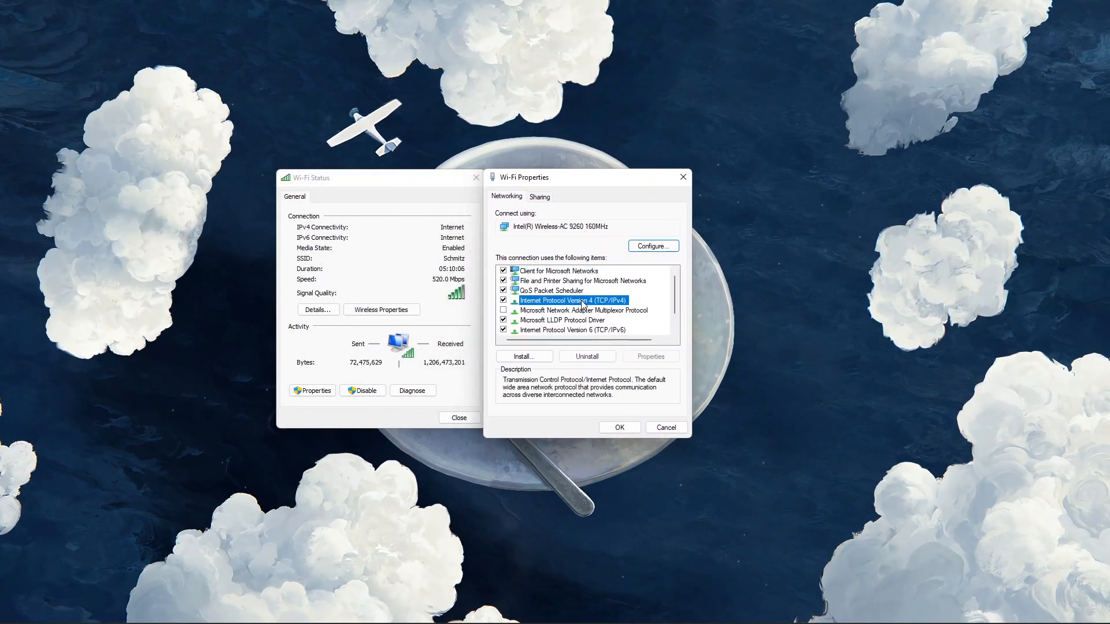
pyautogui.click(650, 357)
pyautogui.write('8.8.4.4')
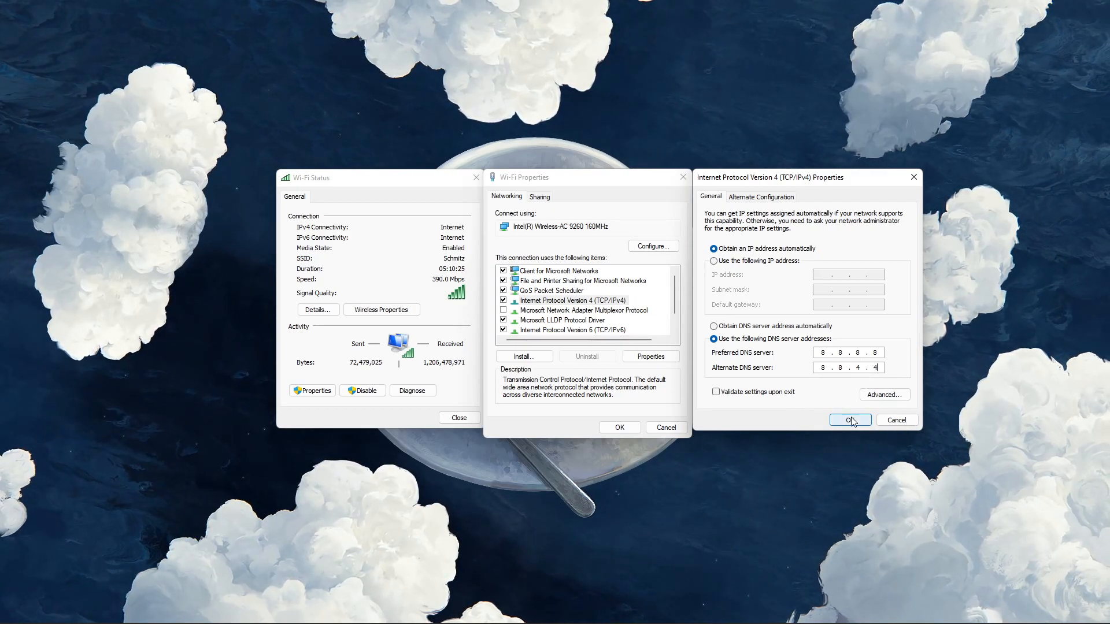
# Confirm the IPv4 DNS servers 8.8.8.8 and 8.8.4.4 with OK
pyautogui.click(849, 420)
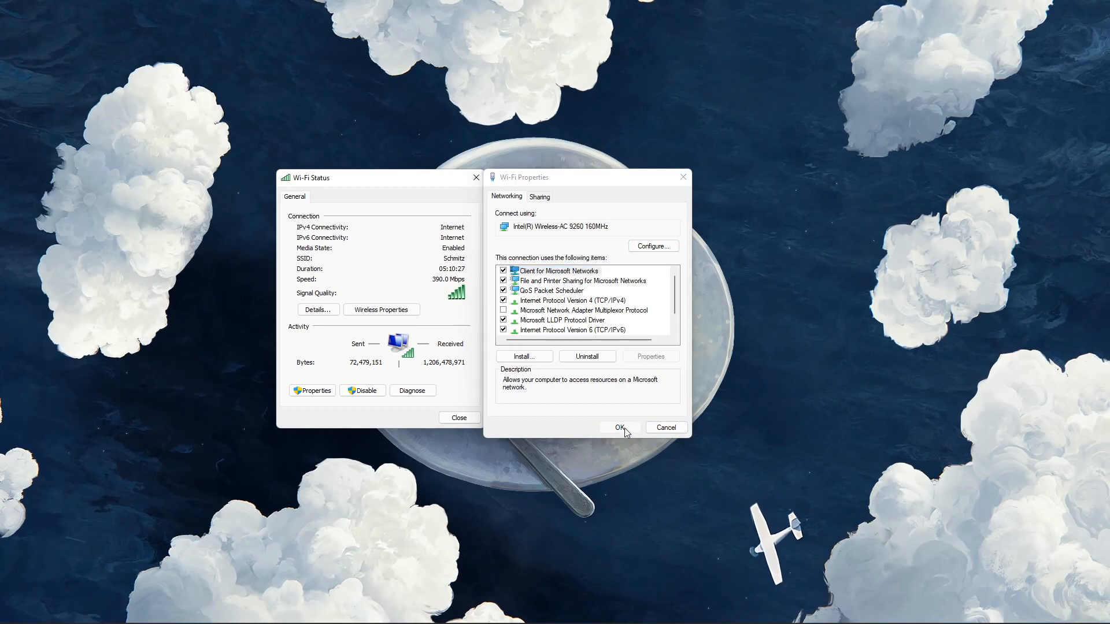